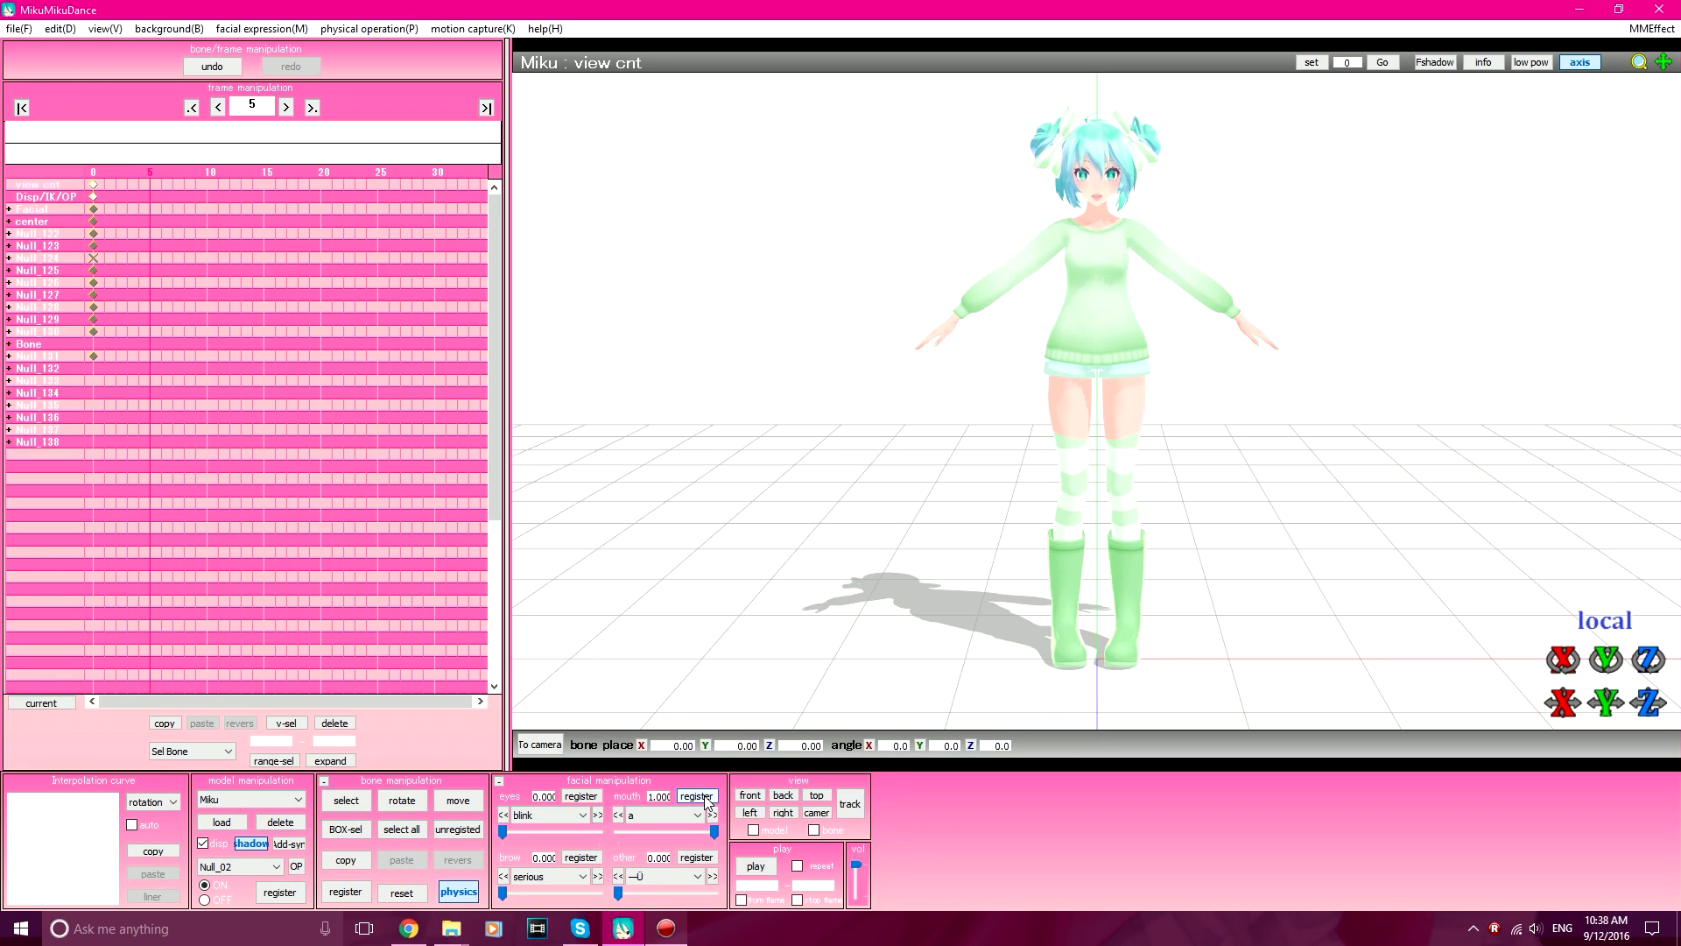
Register the mouth 'a' morph at 0.750 on frame 3.
click(218, 107)
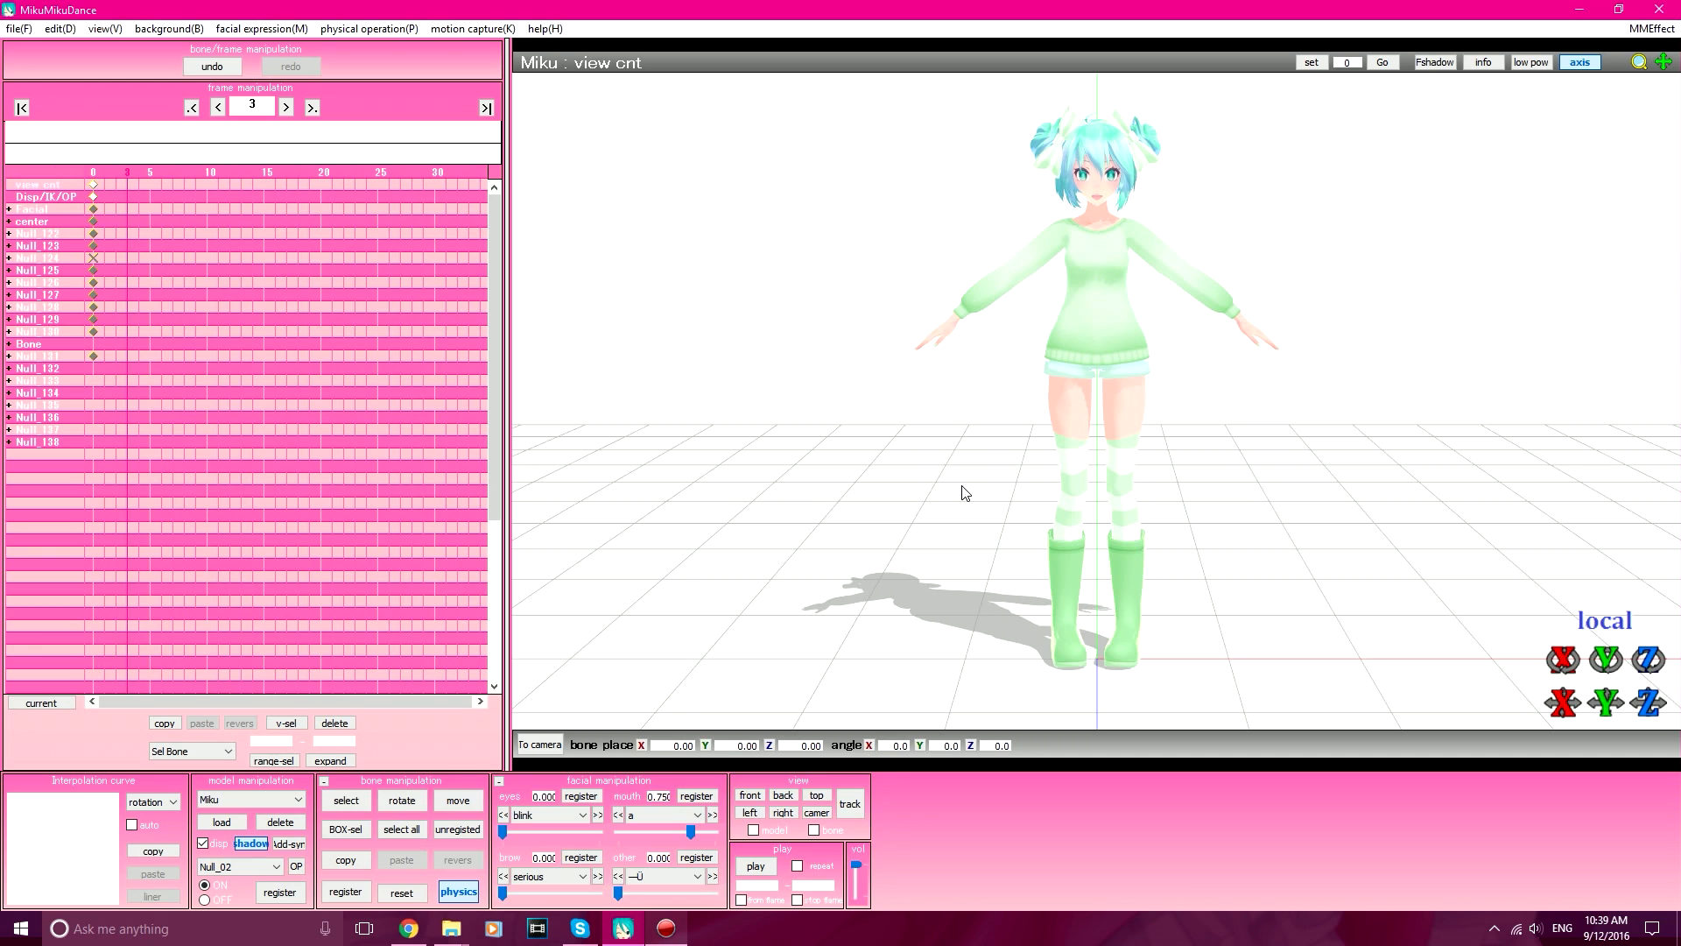
mouse_move(886, 521)
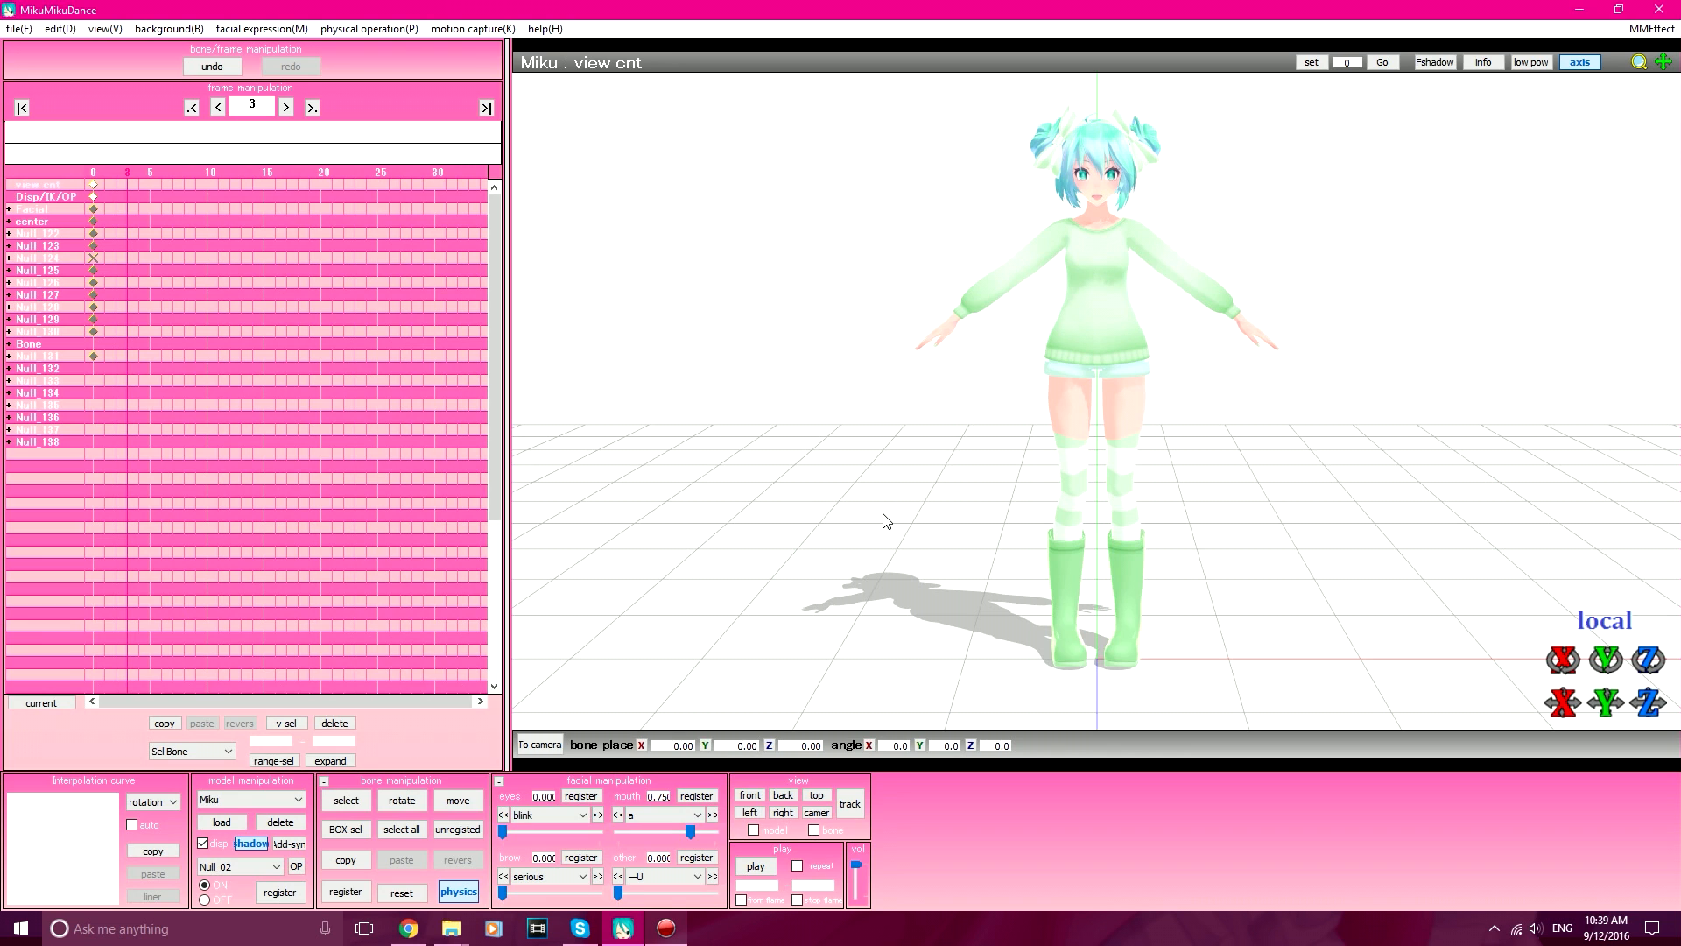
mouse_move(448, 928)
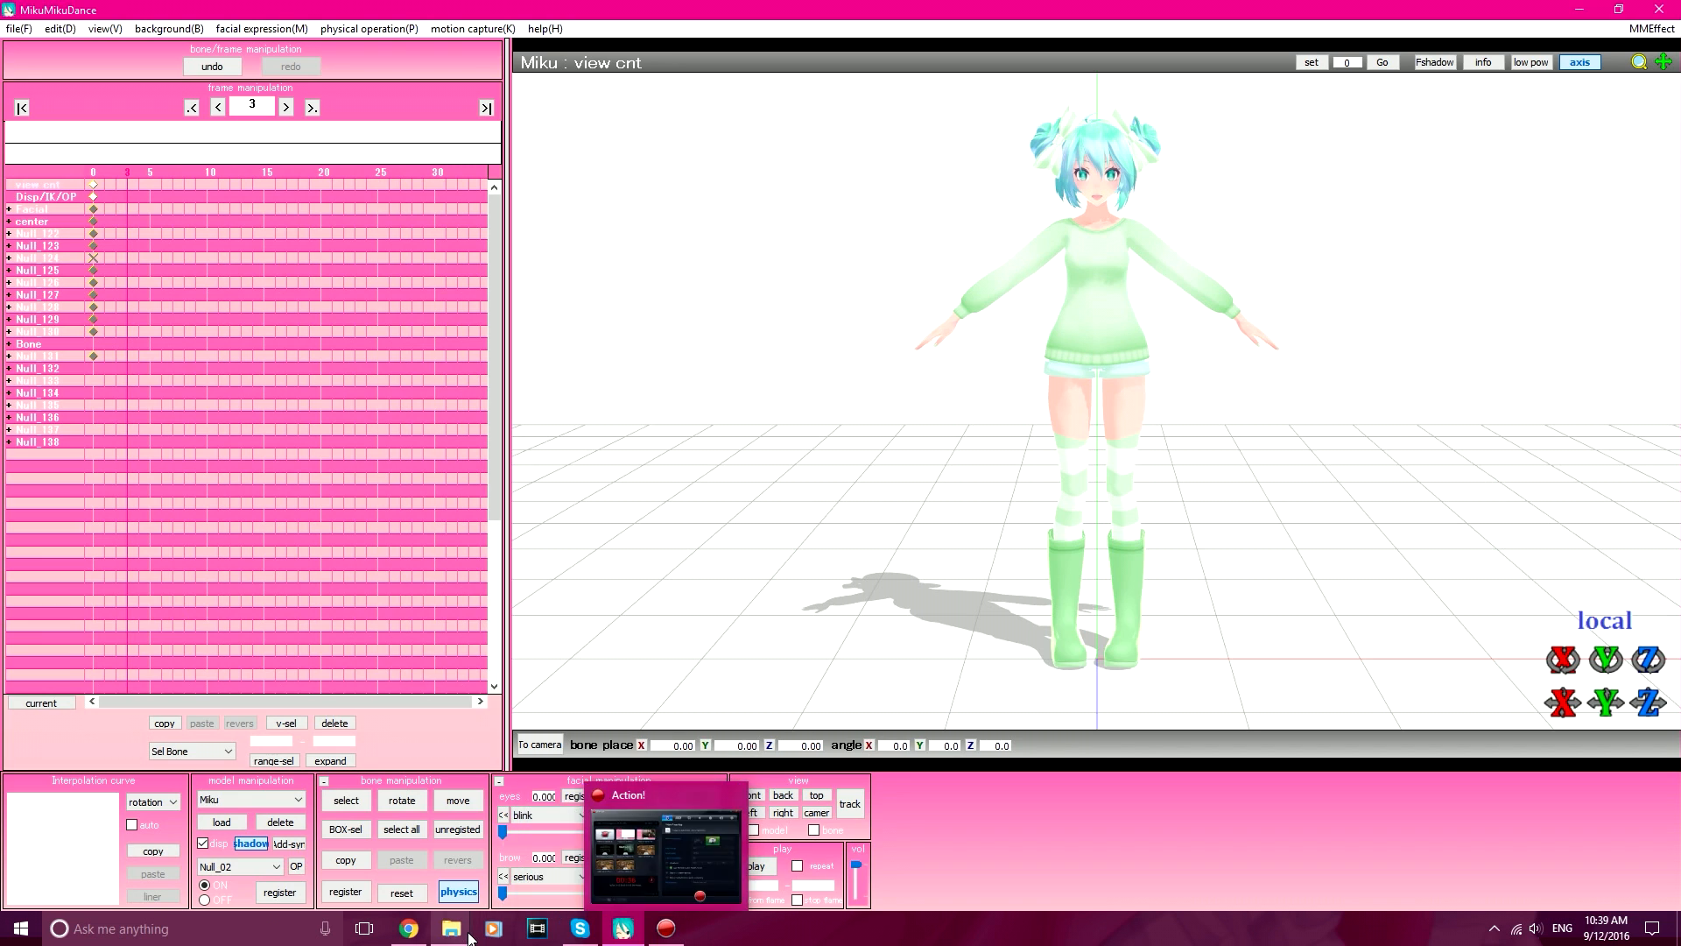
Launch PmxEditor.exe from its folder and load the Miku.pmx model.
click(451, 928)
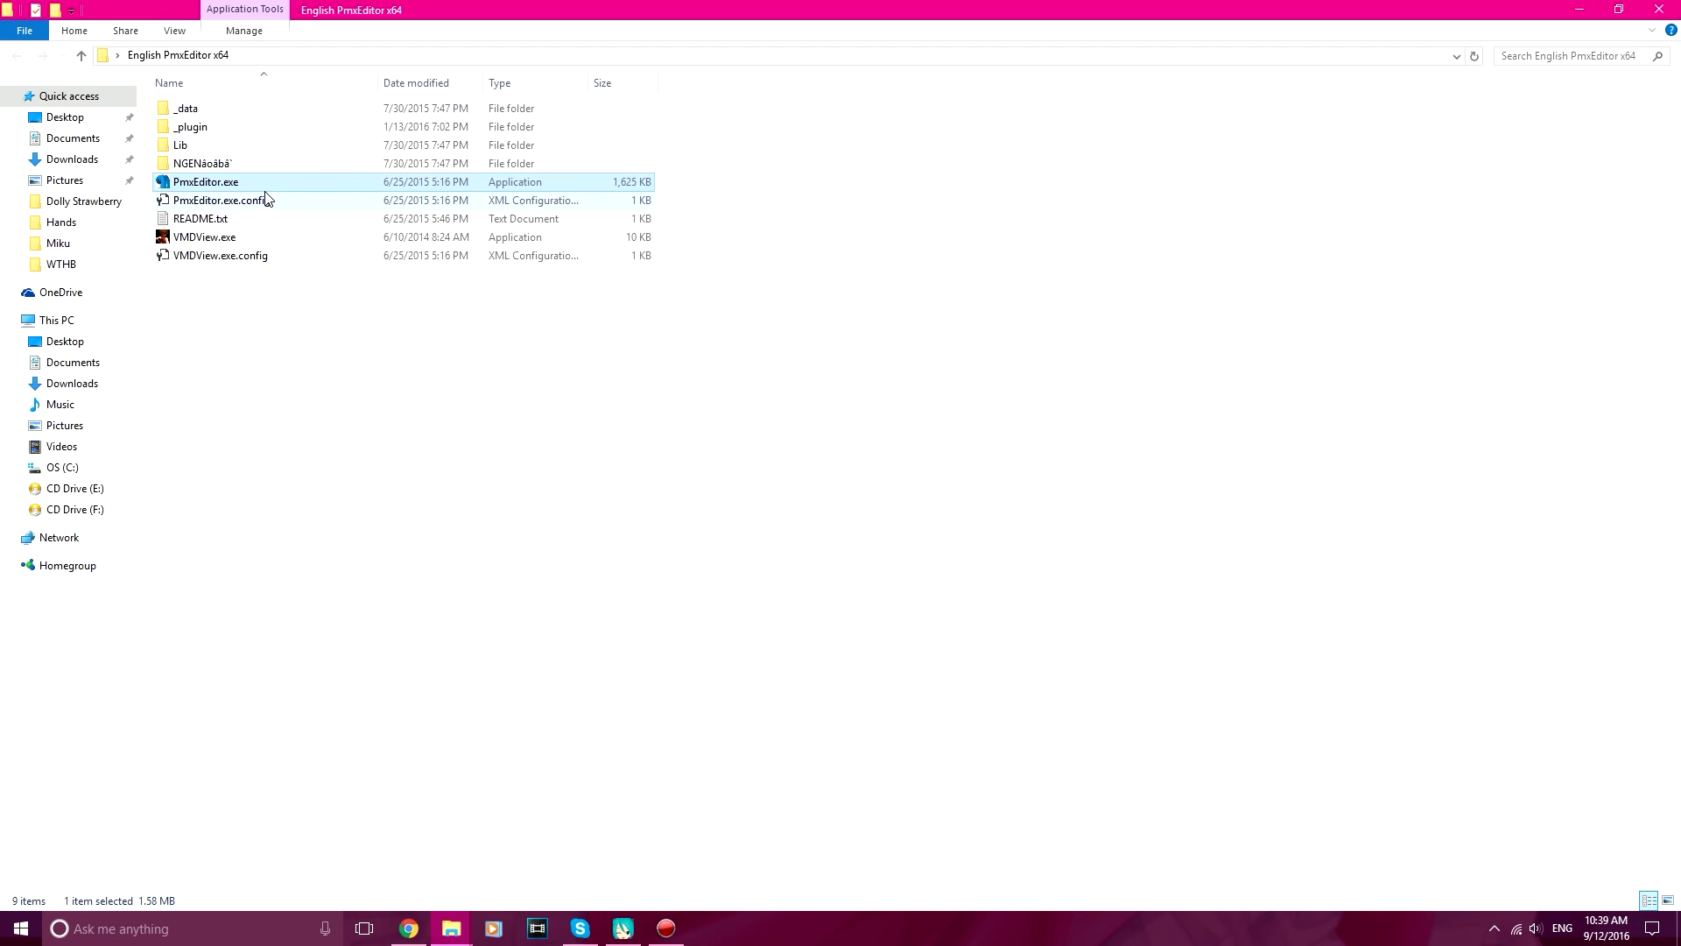
double_click(205, 180)
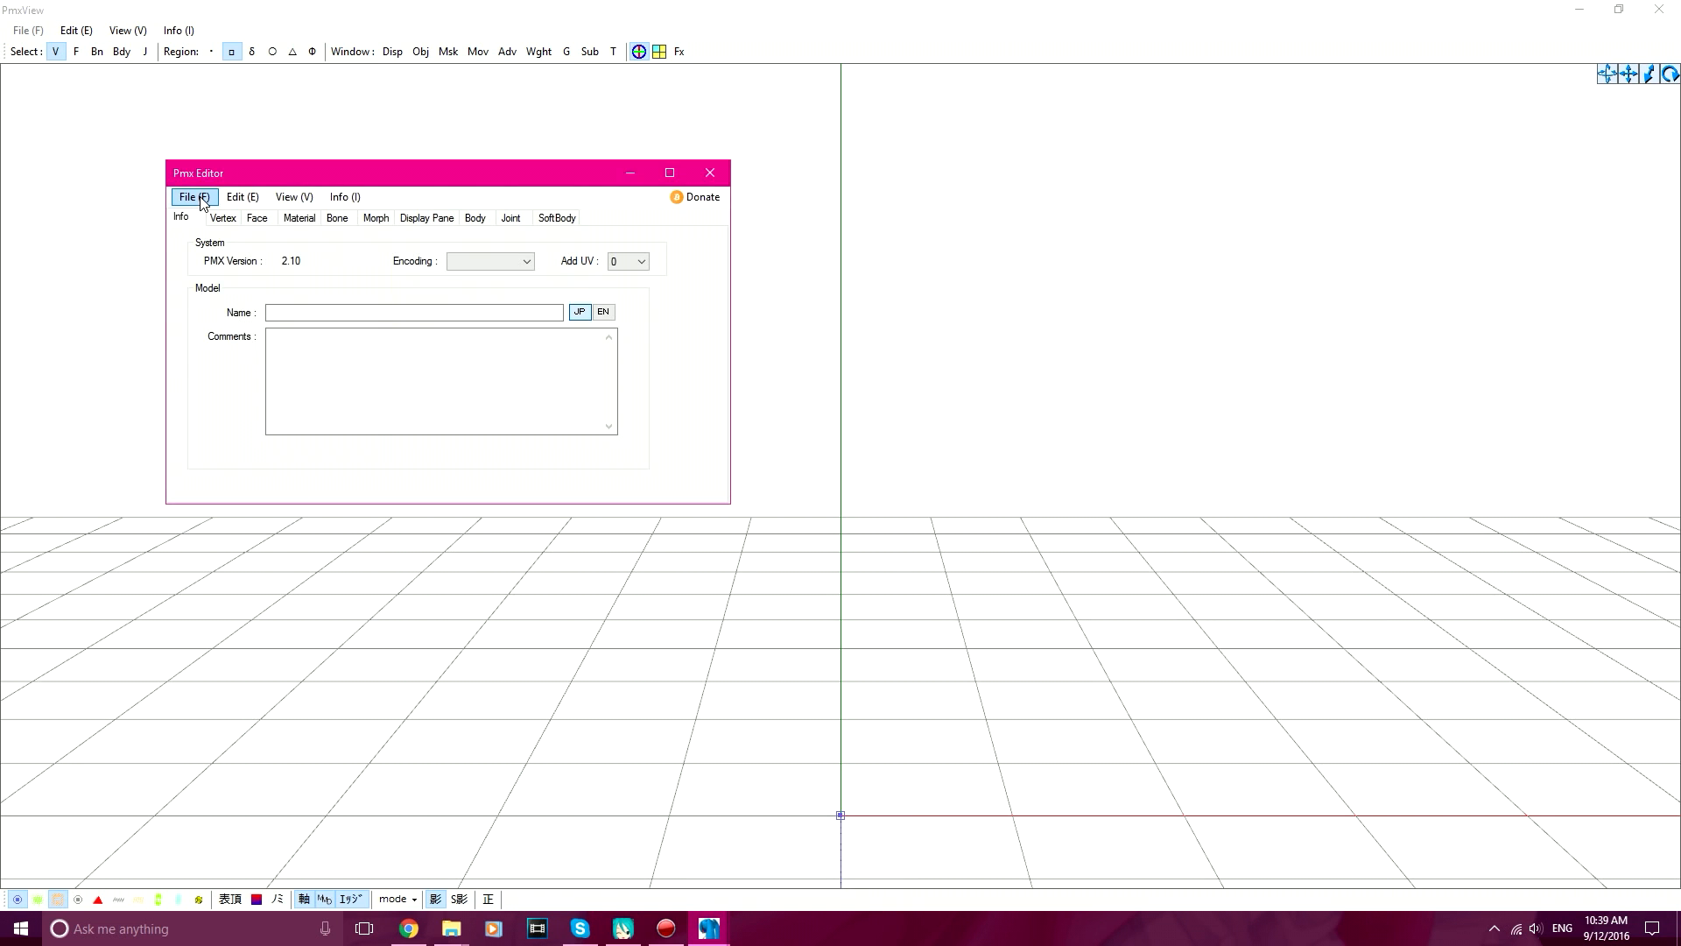
click(193, 196)
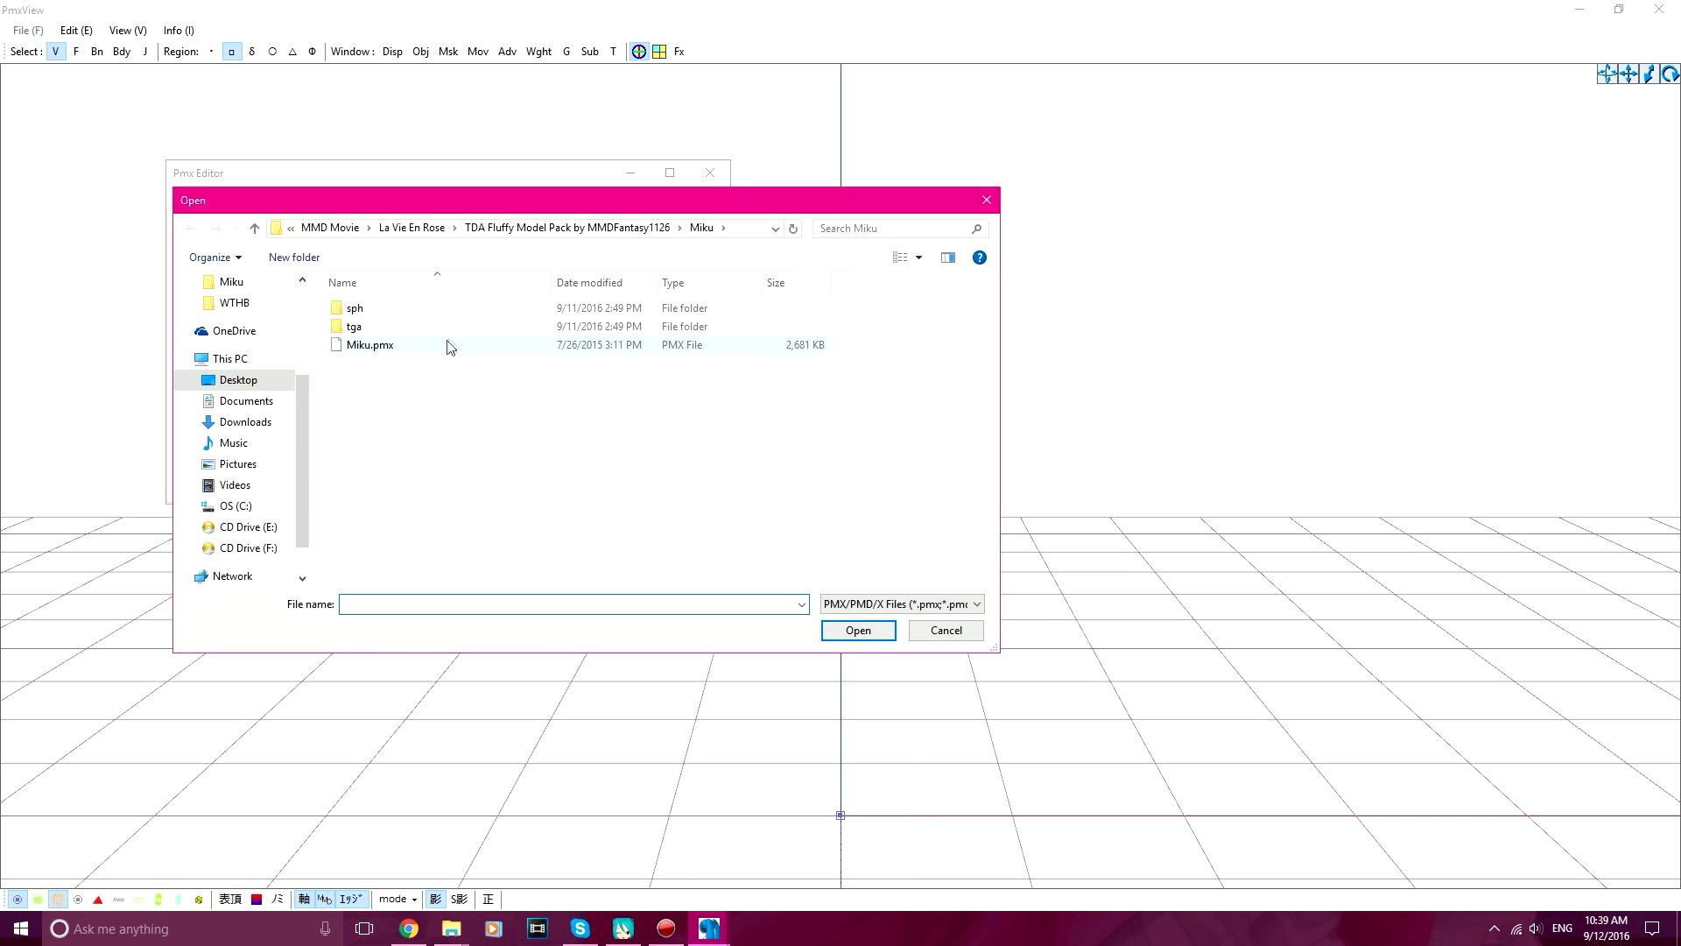
double_click(369, 345)
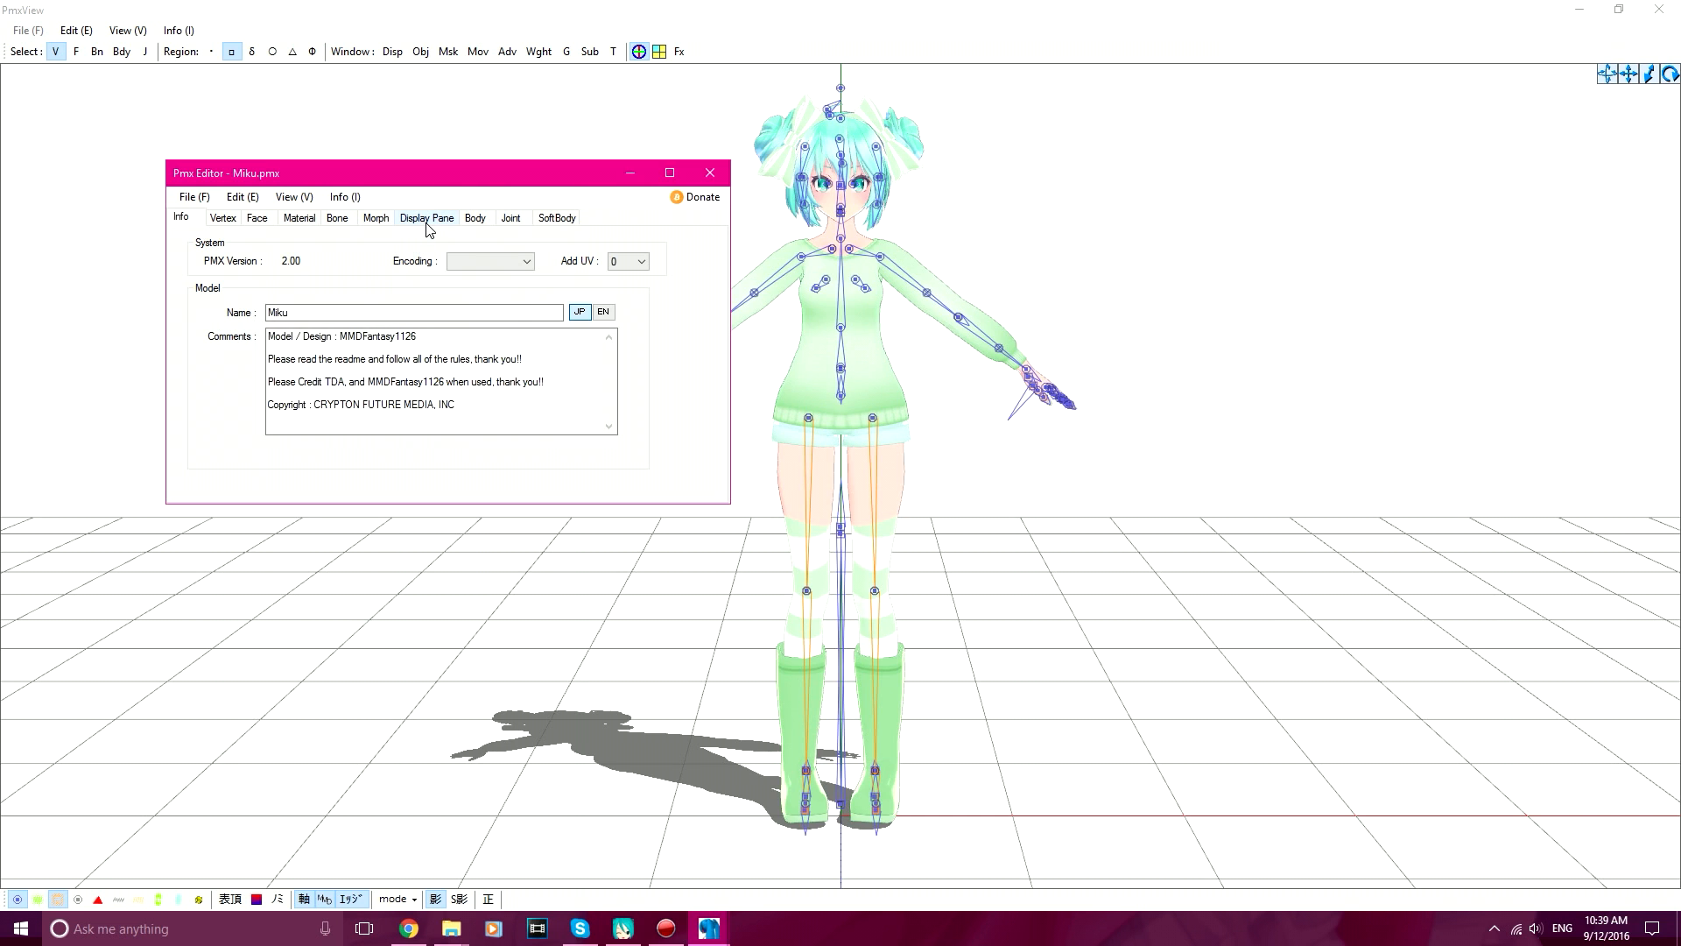
In the Display Pane, select the 表情 expression group and show its available morph list.
click(425, 218)
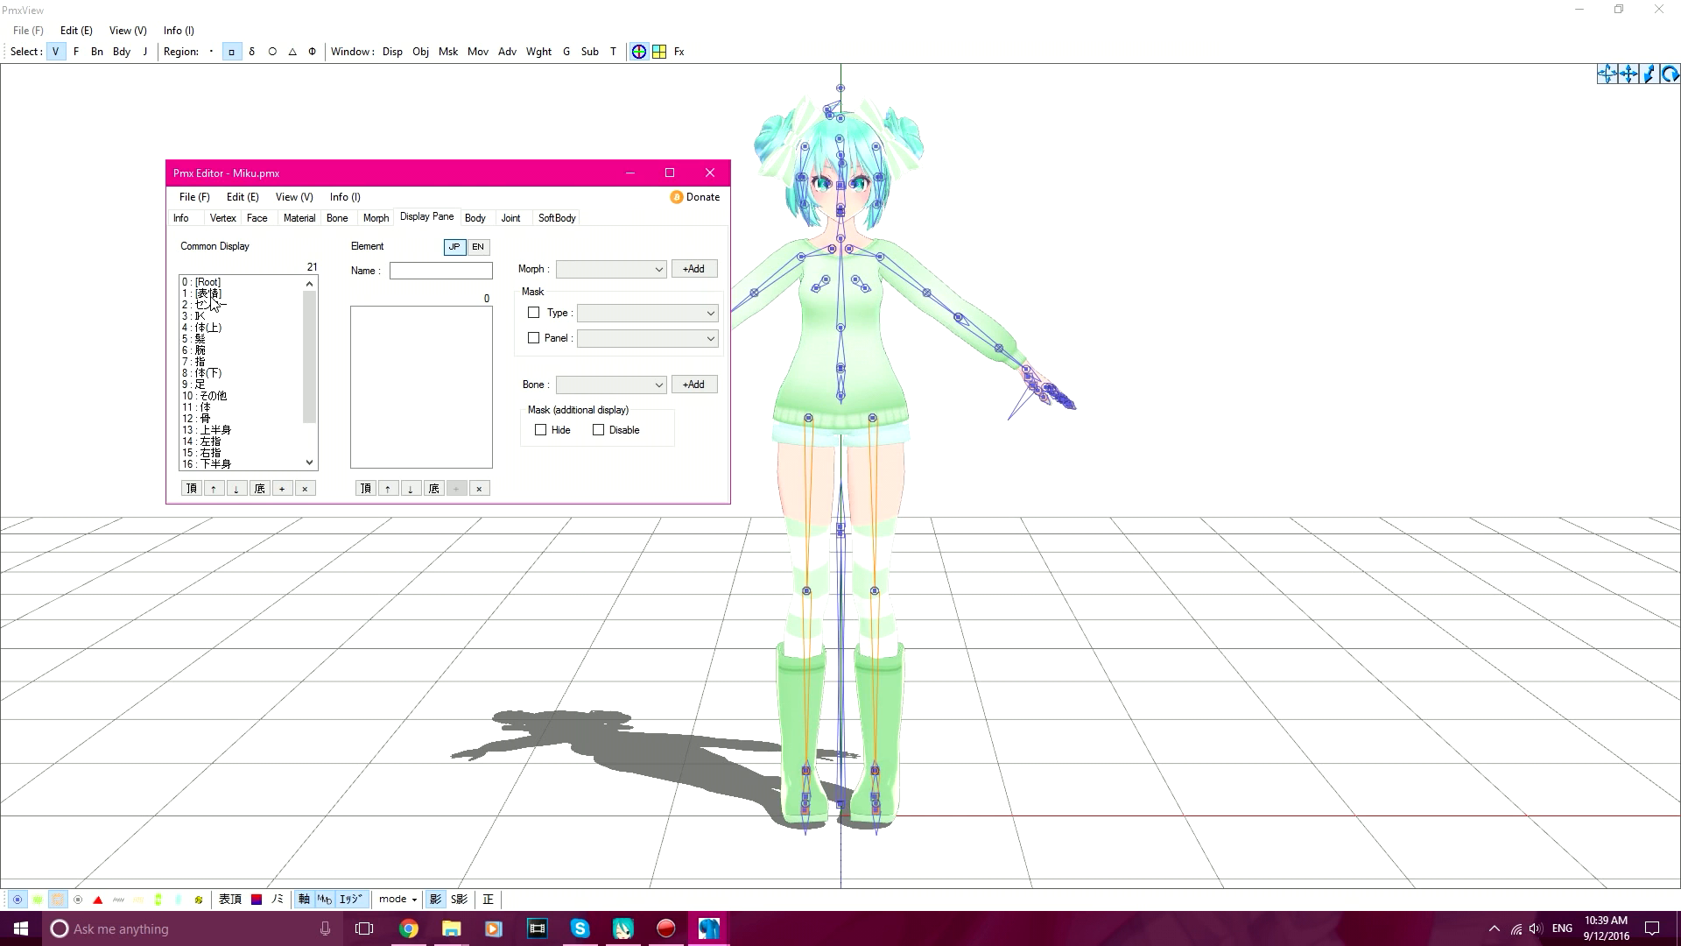
click(203, 292)
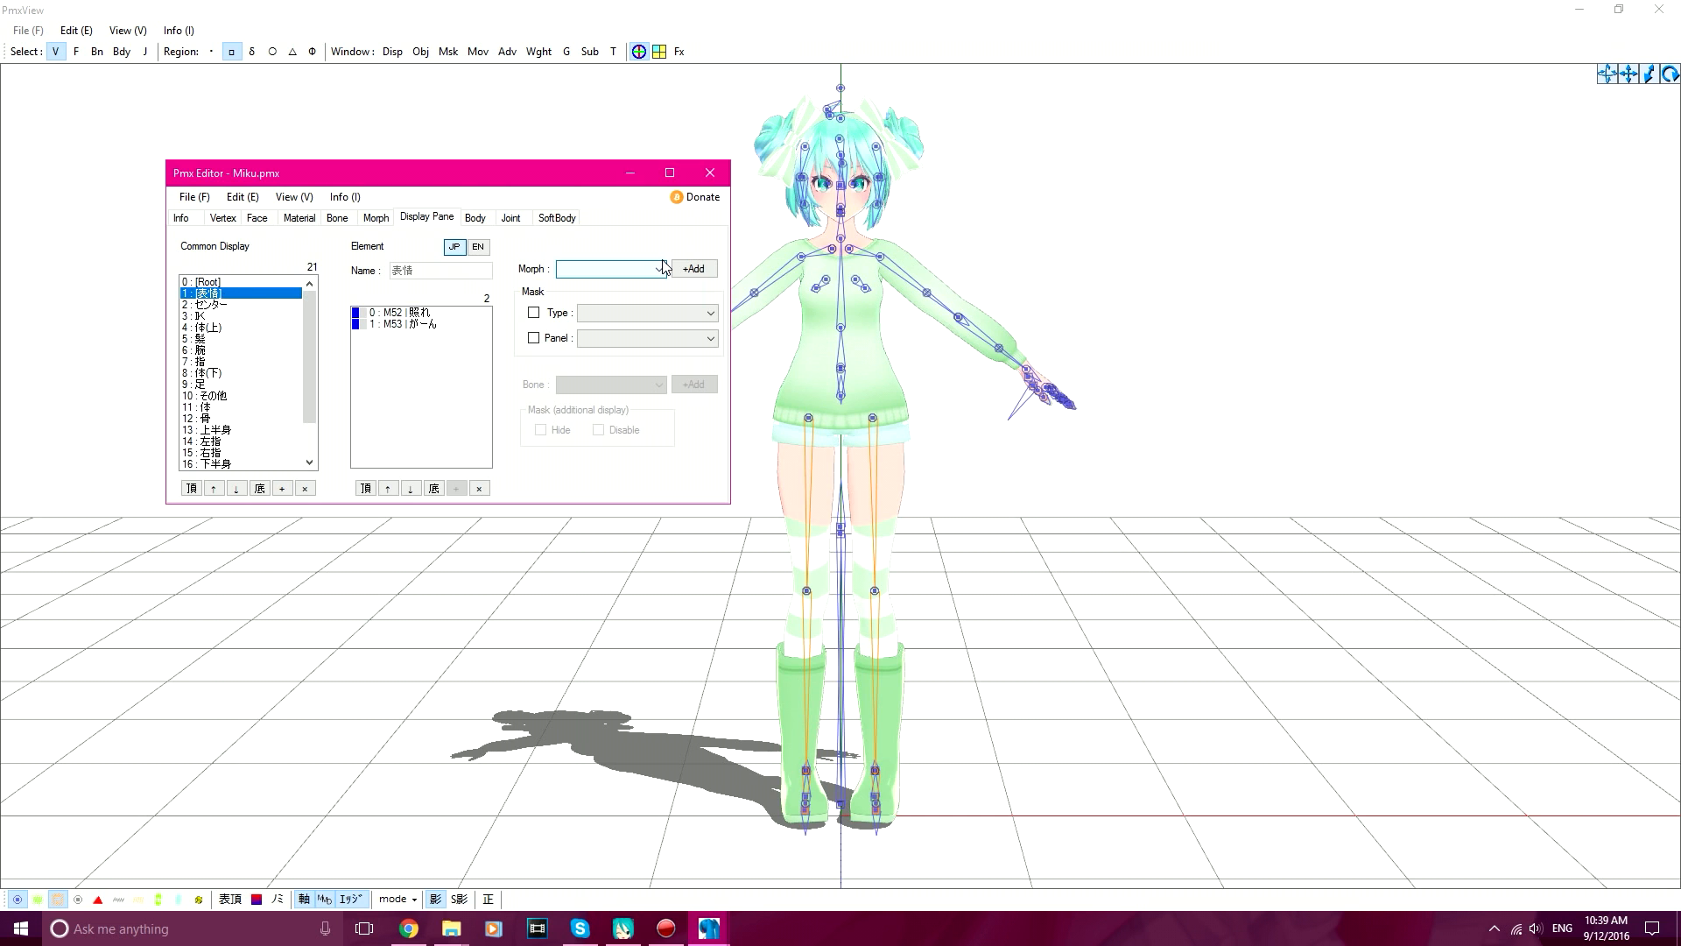
click(658, 268)
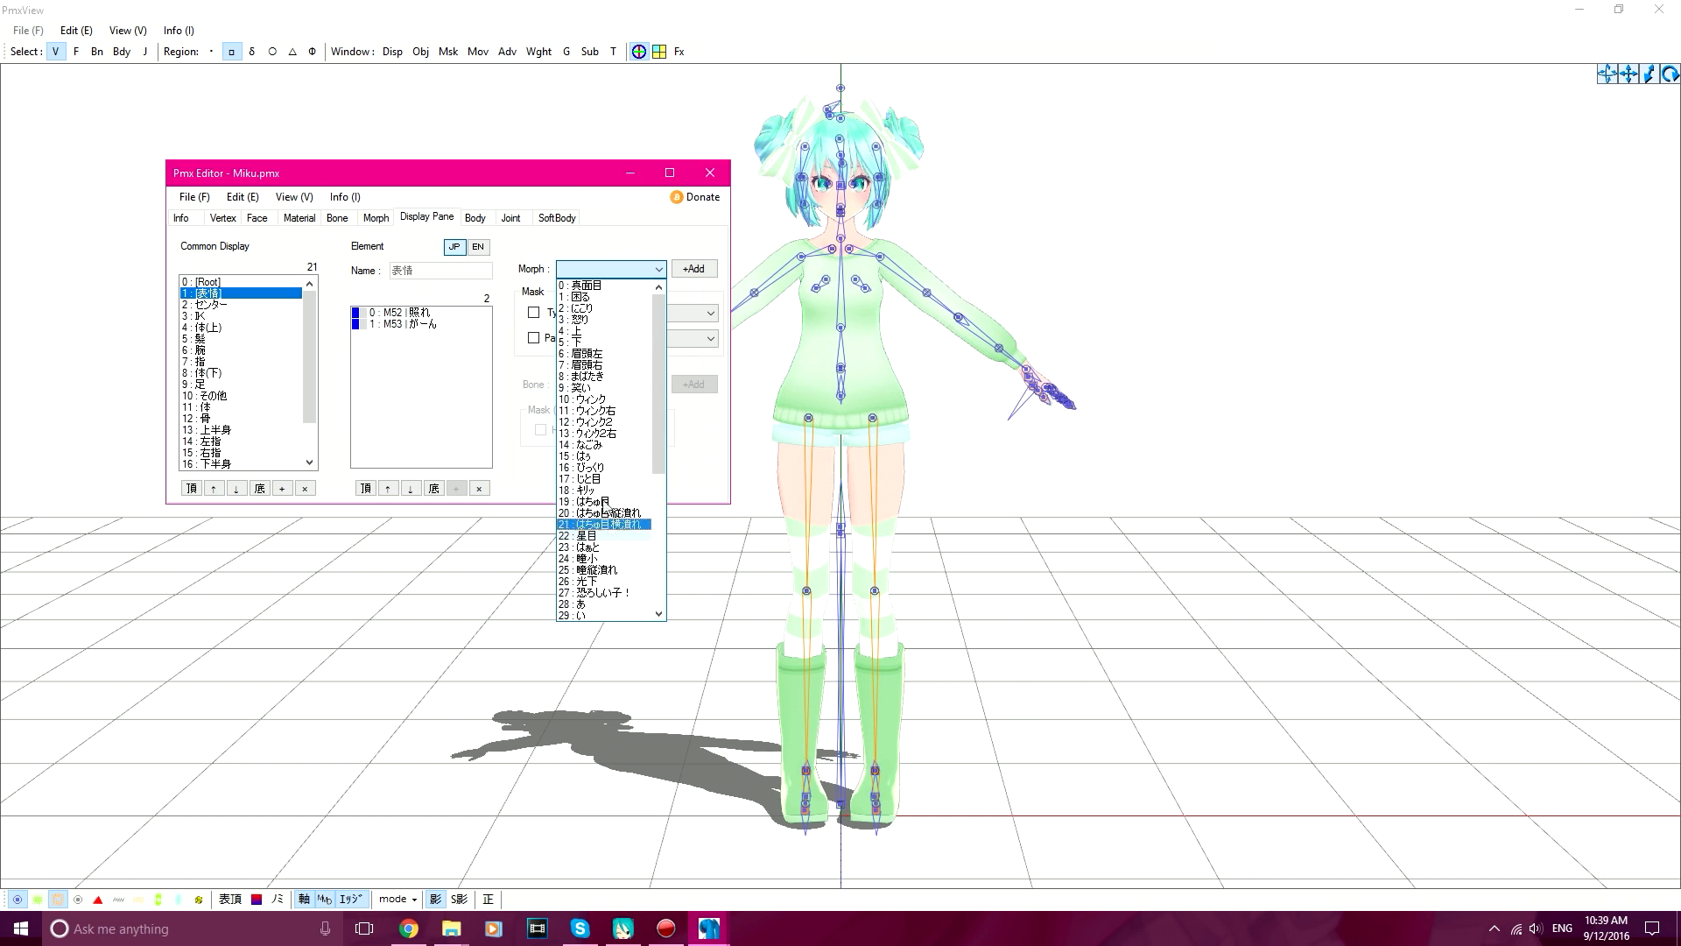
Starting from morph 0, add morphs one by one to the expression display group.
click(584, 286)
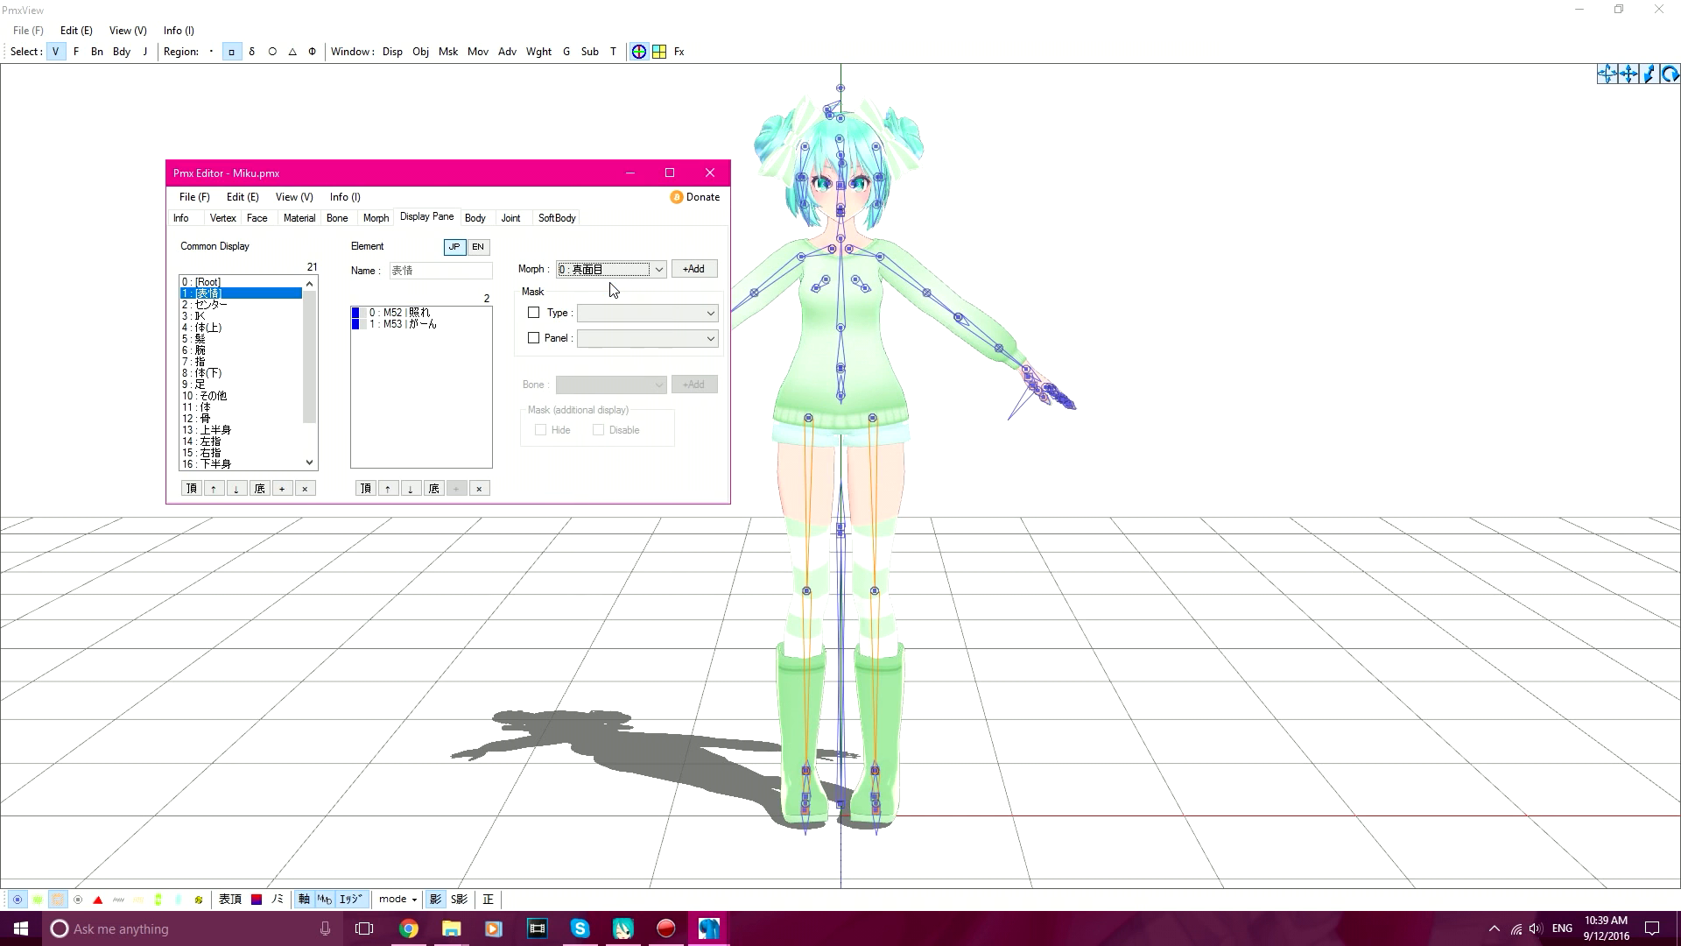
click(694, 270)
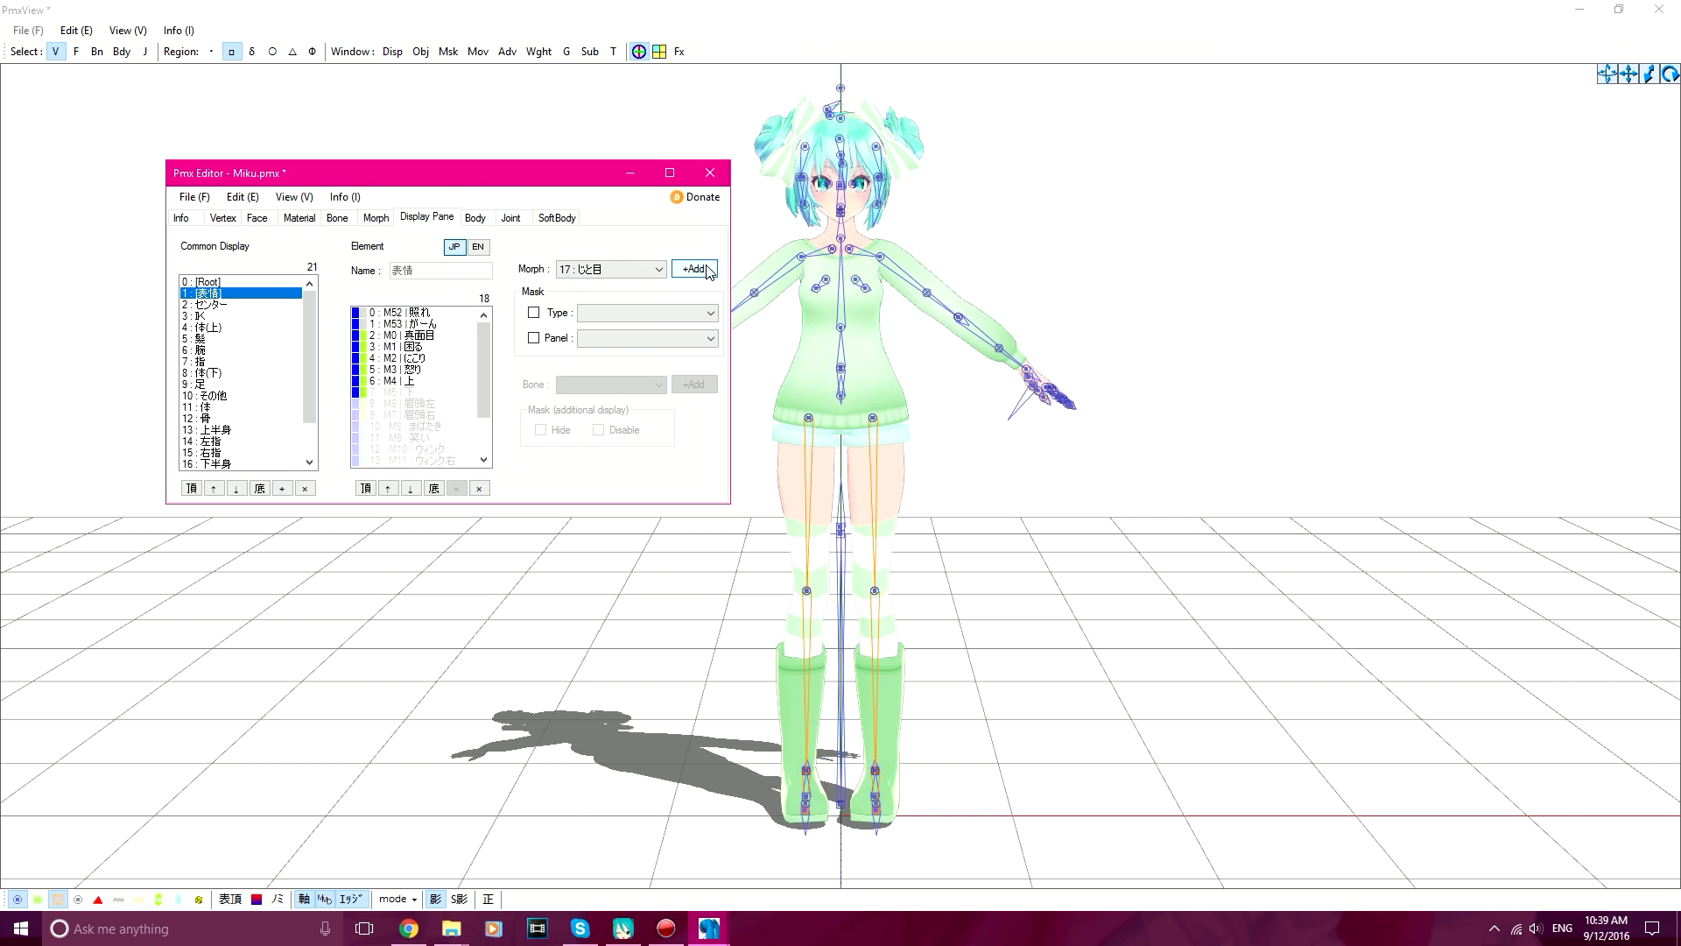
click(692, 270)
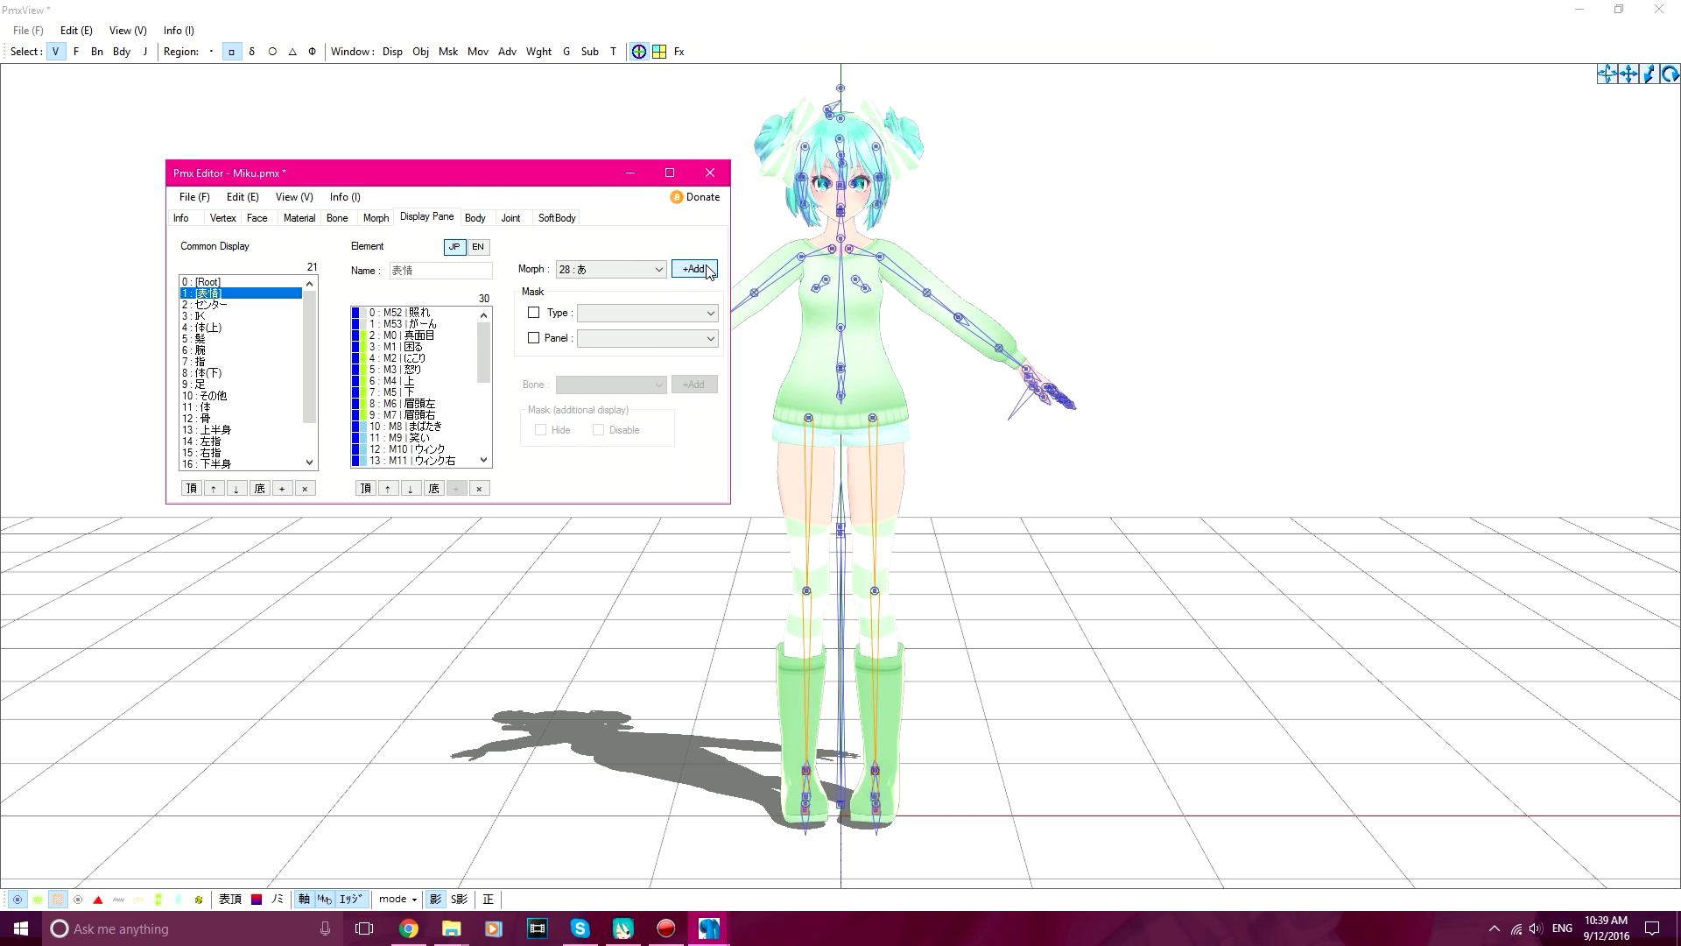
click(657, 269)
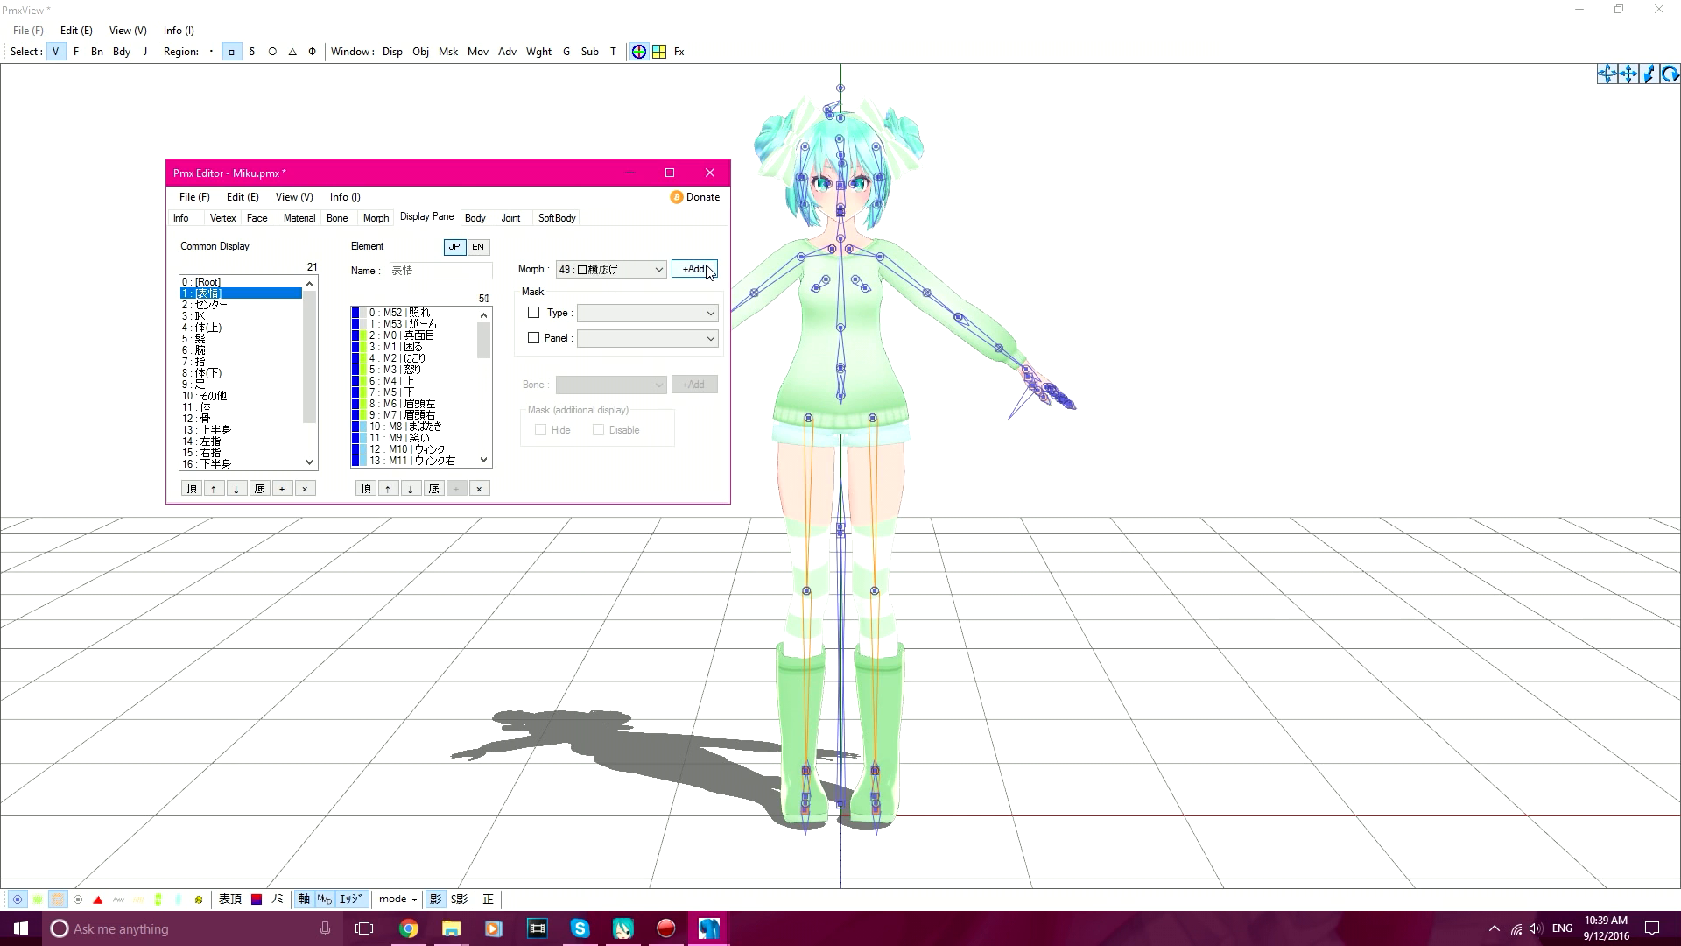
click(694, 268)
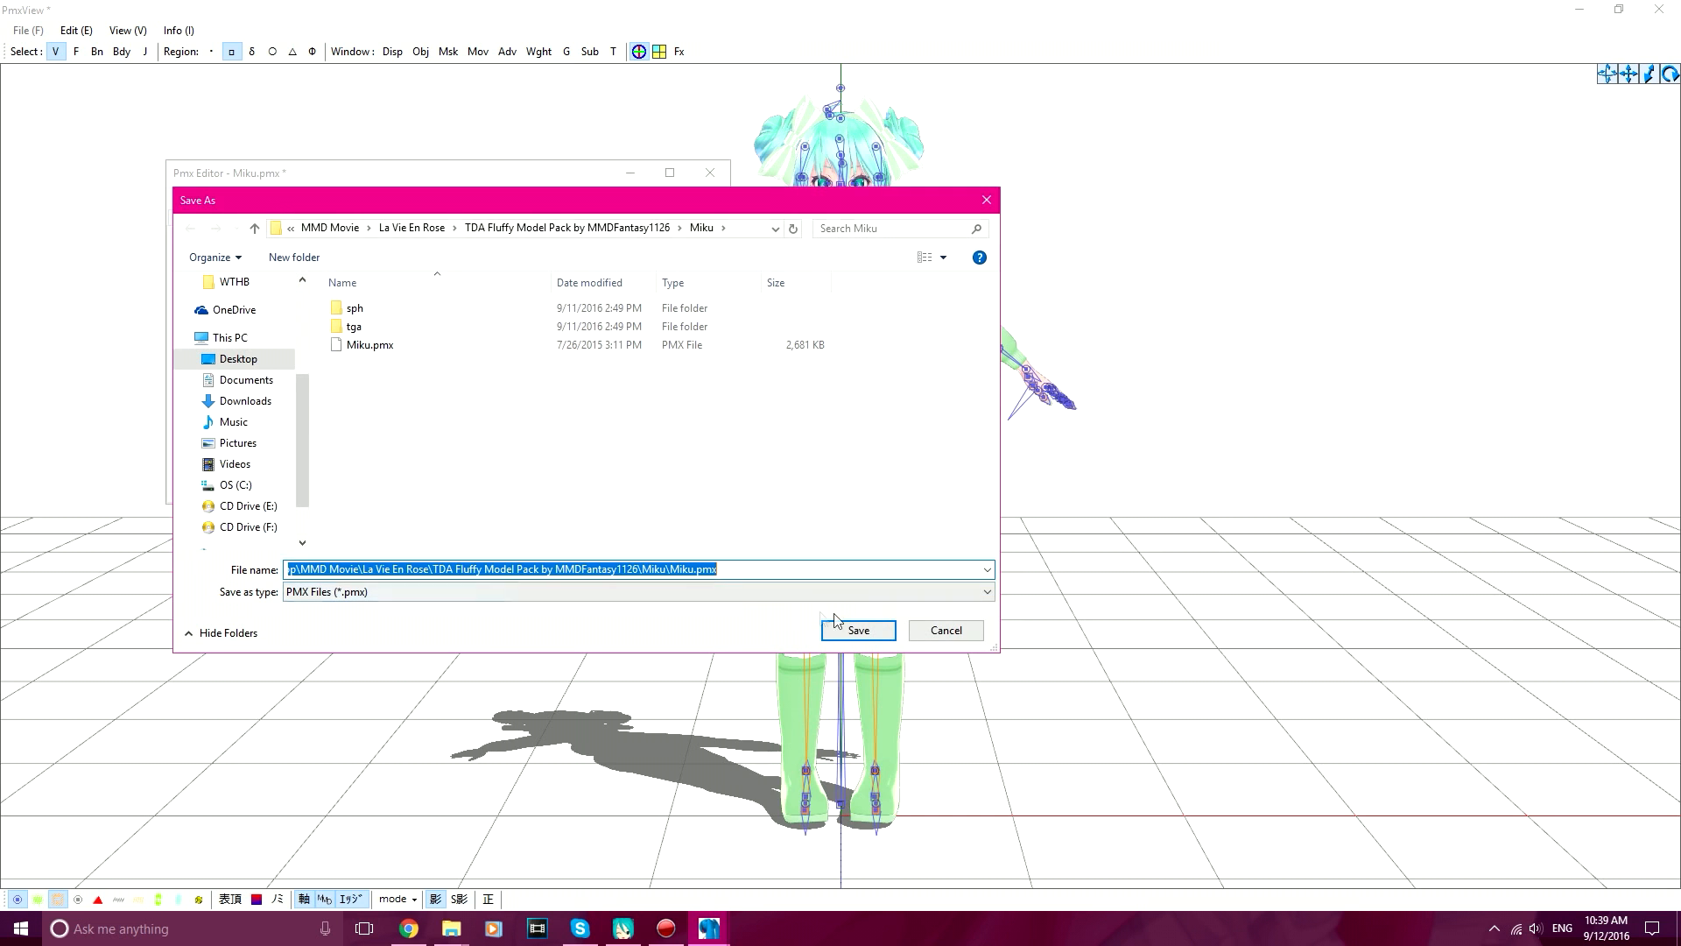
Overwrite Miku.pmx with the edited model via Save As.
click(856, 628)
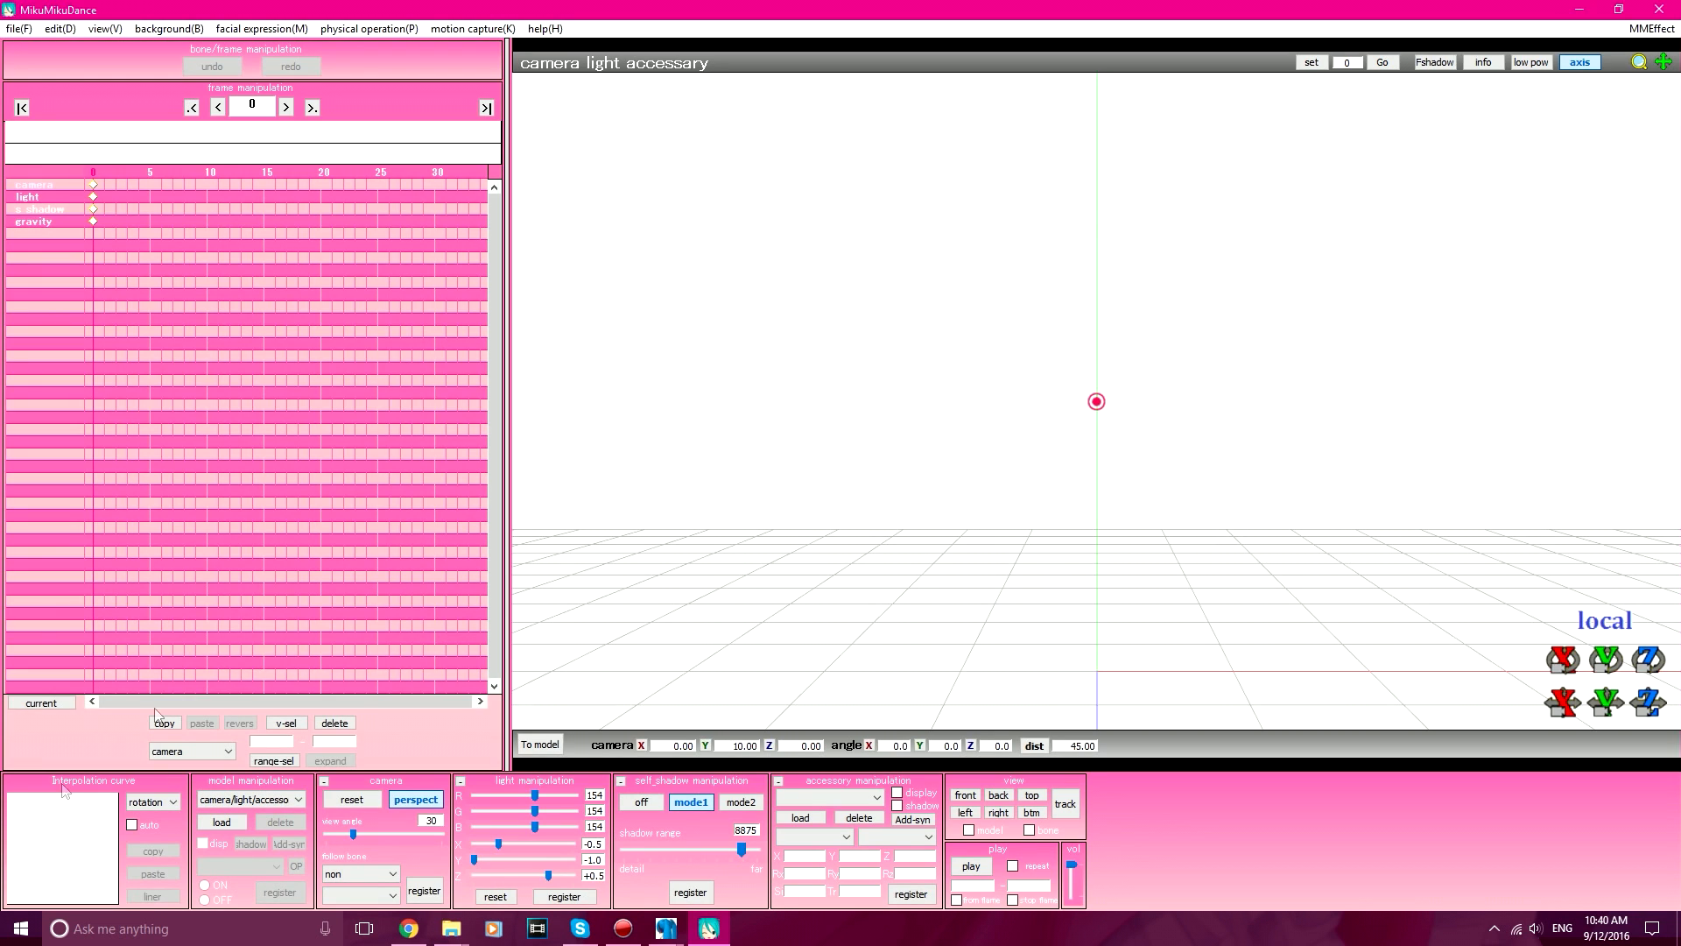
Load the resaved Miku.pmx into the empty MikuMikuDance scene.
click(221, 821)
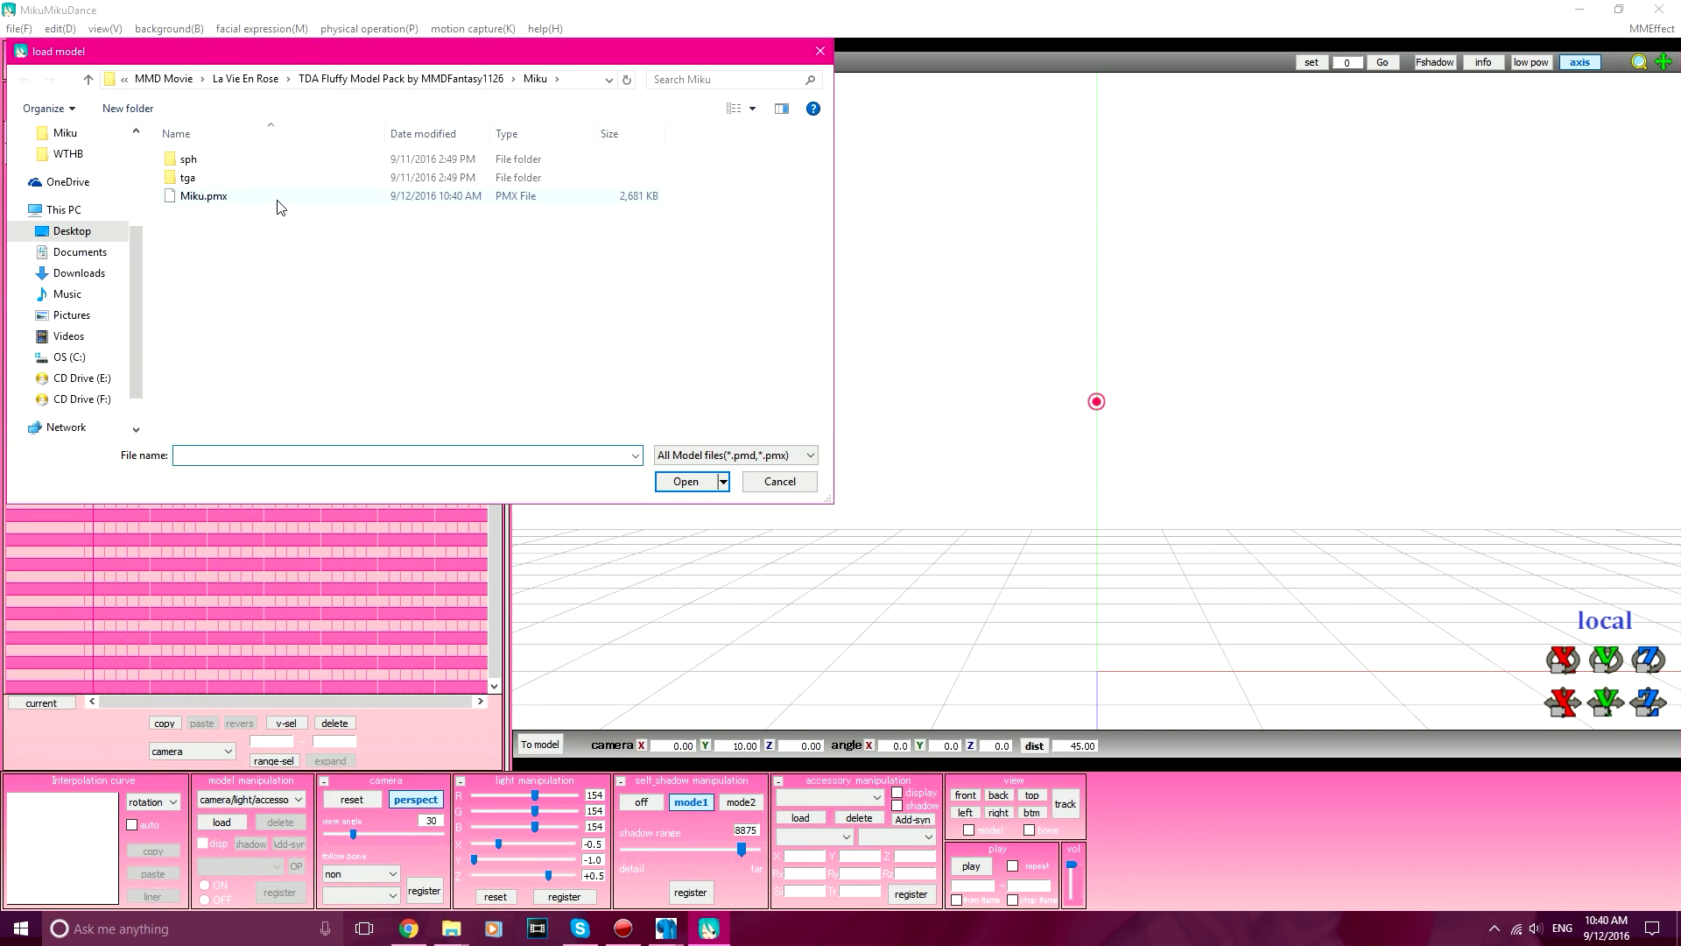
click(777, 480)
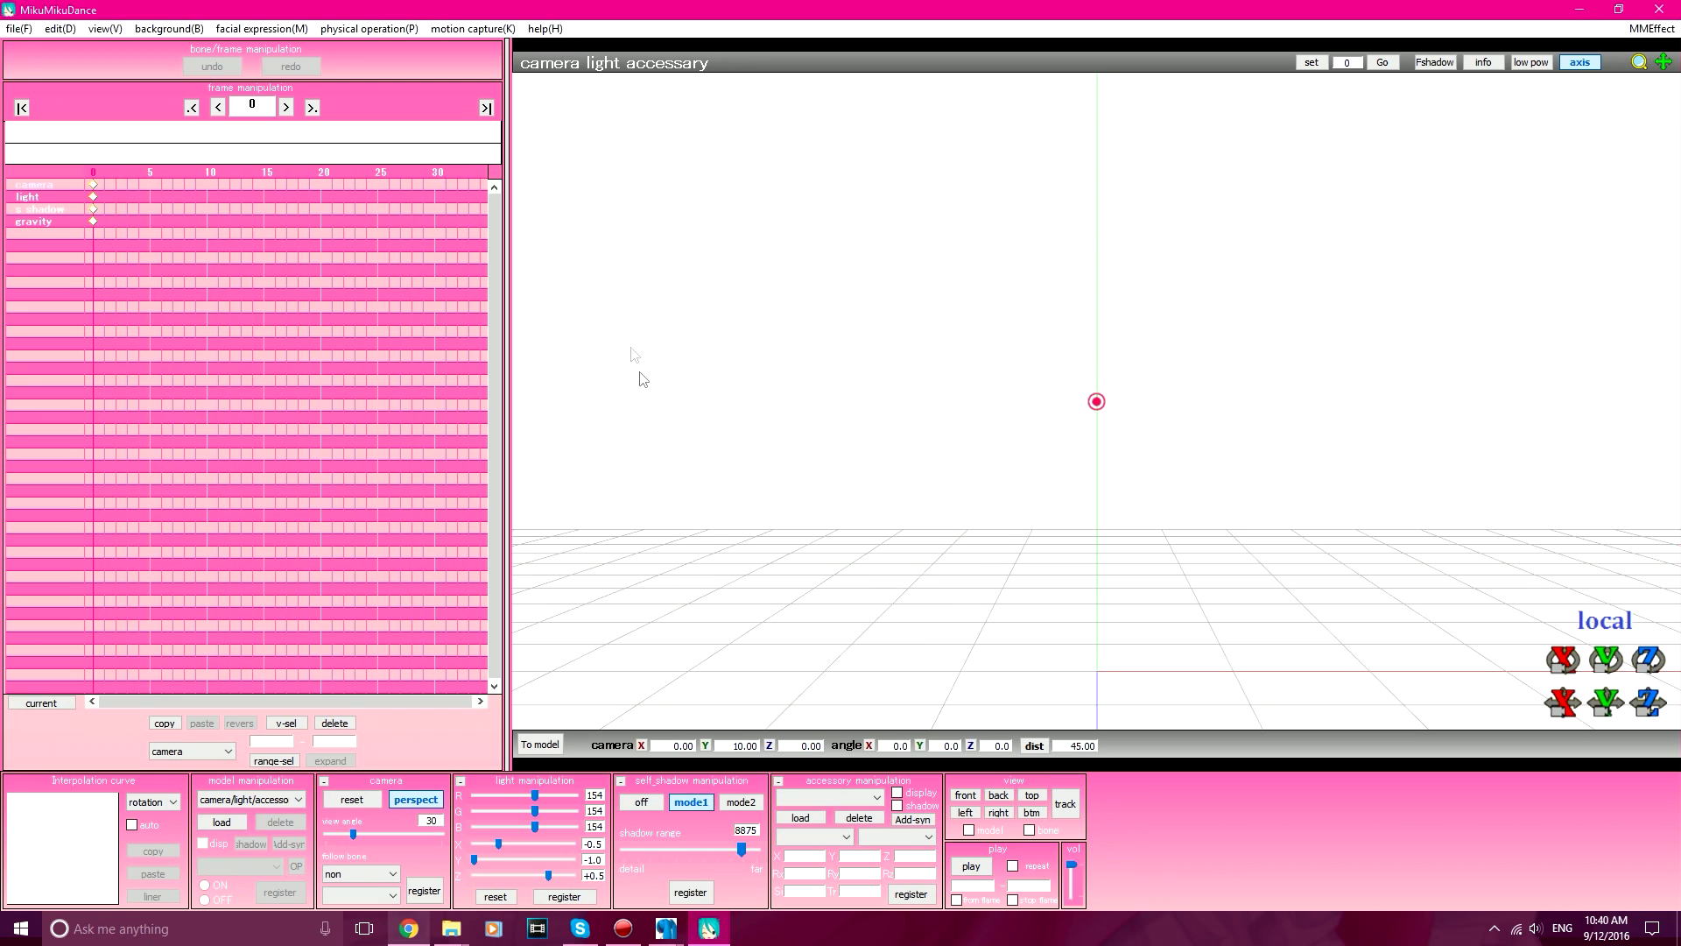